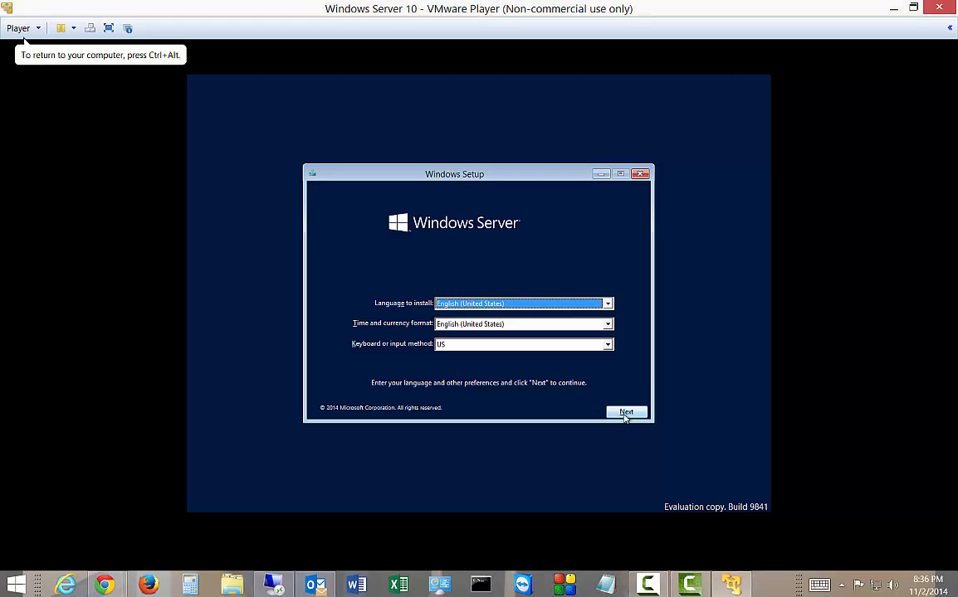
- Continue past language choices, start installation and select the Server with a GUI edition
left_click(625, 411)
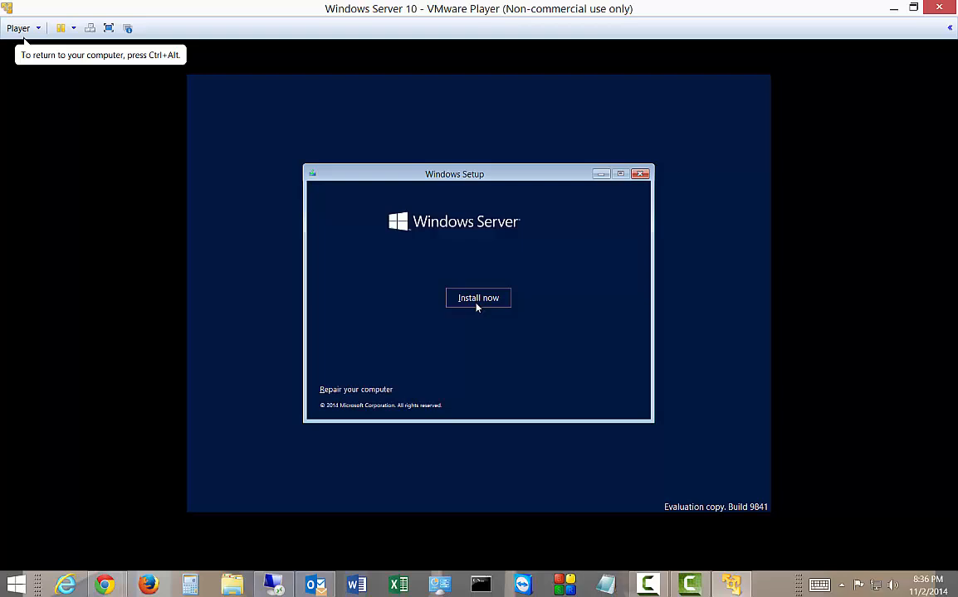
left_click(478, 299)
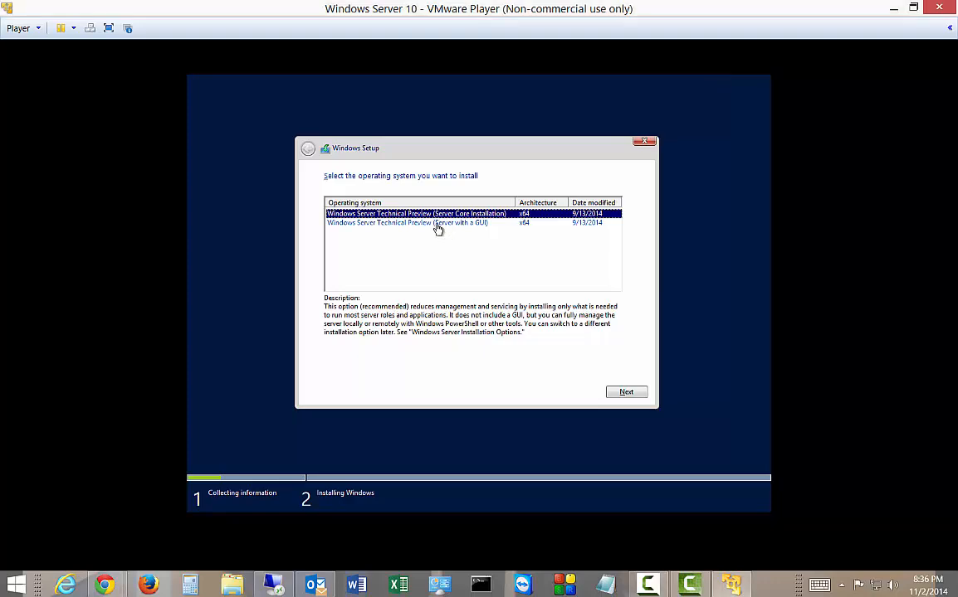
left_click(407, 223)
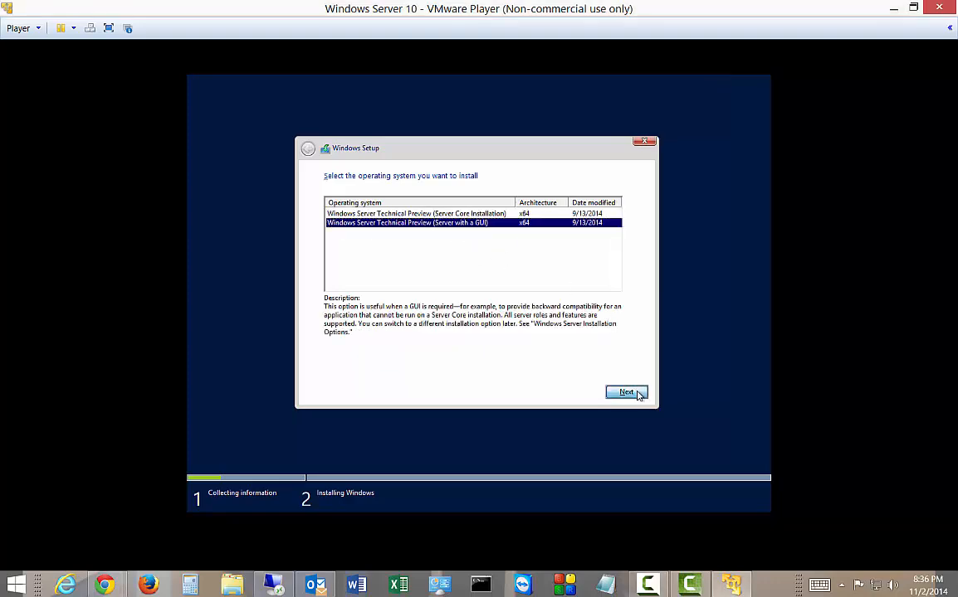
left_click(625, 391)
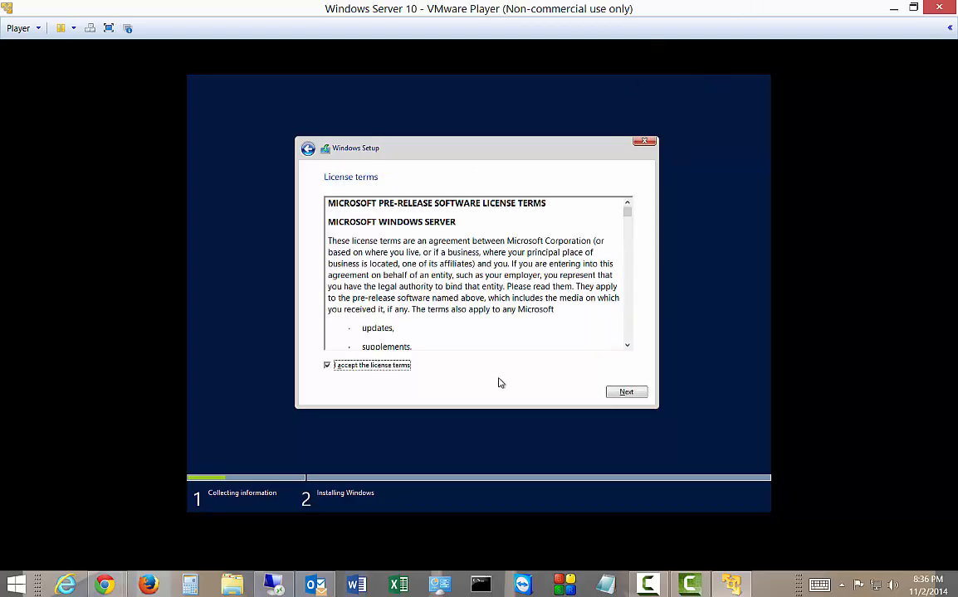
- Accept the license terms and install onto the unallocated Drive 0
left_click(625, 392)
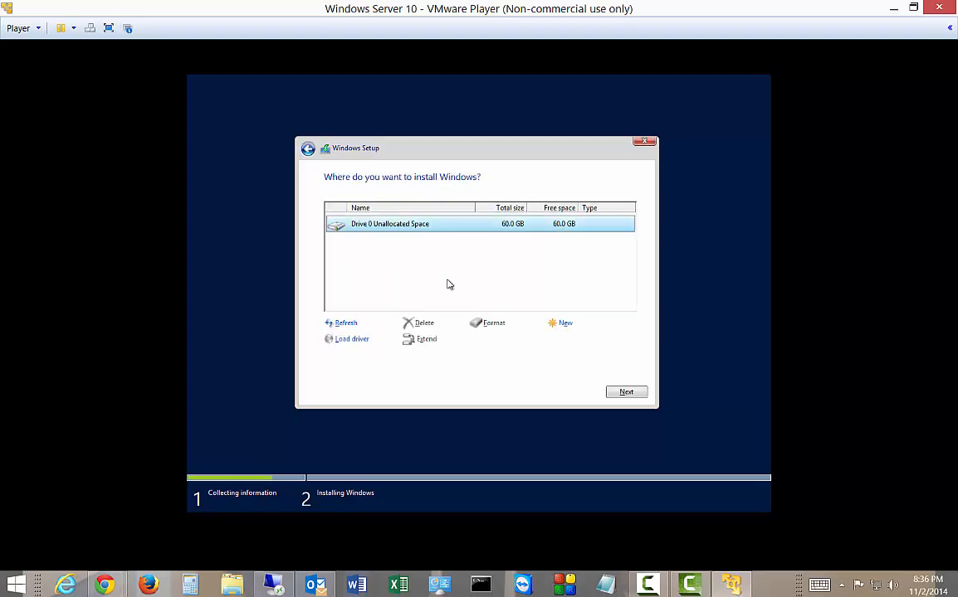
mouse_move(628, 391)
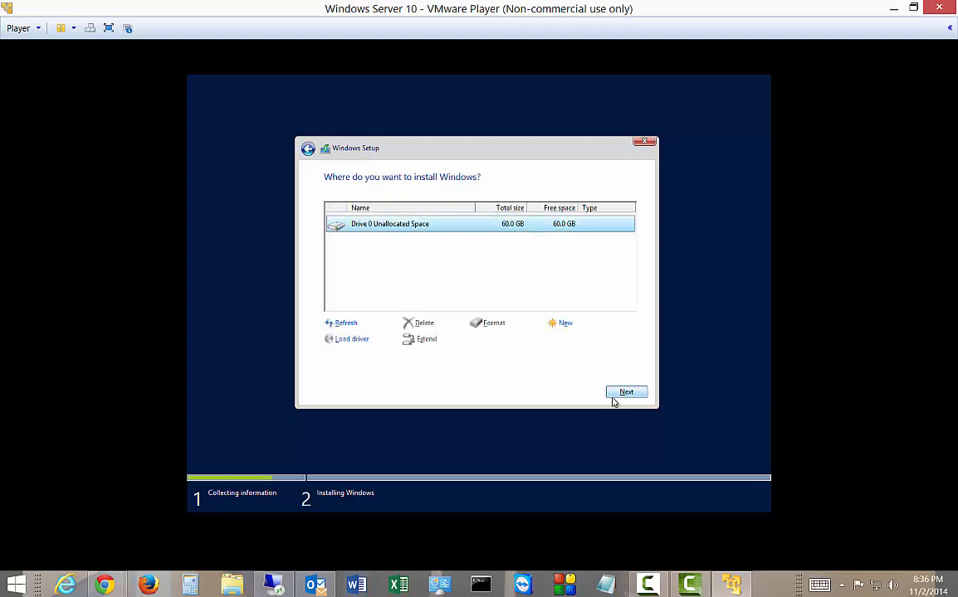
left_click(626, 392)
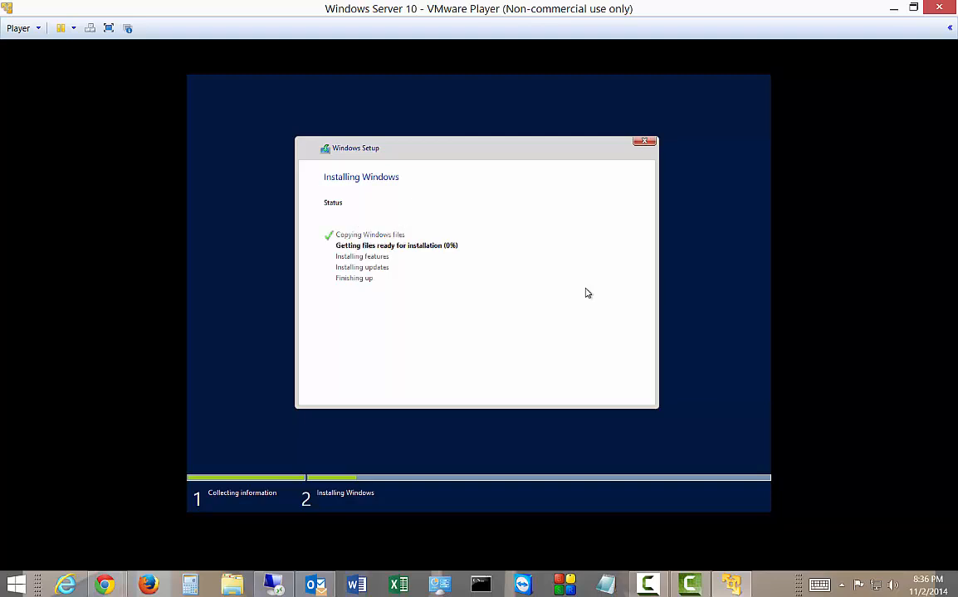
mouse_move(592, 79)
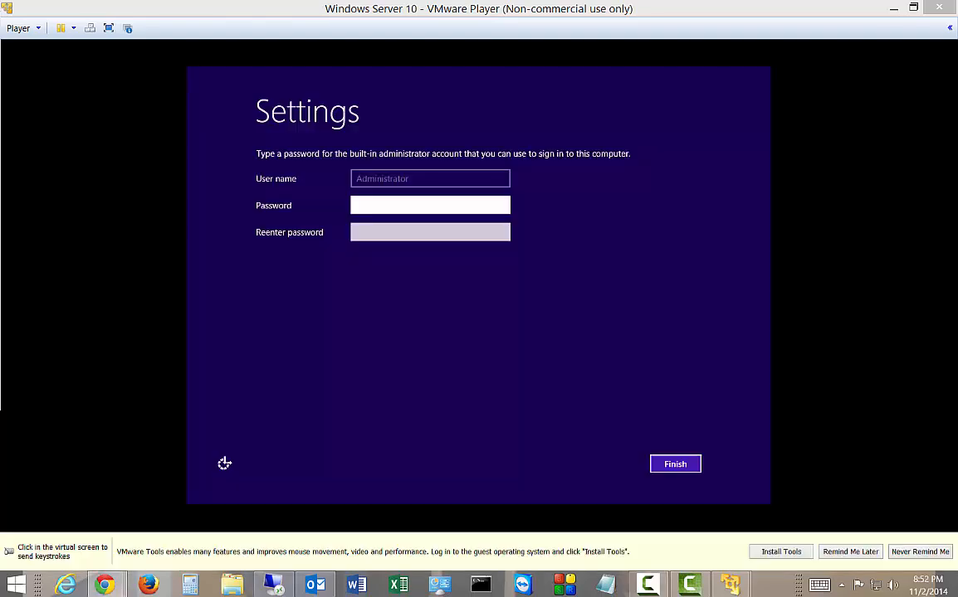
- Enter 'password' as the built-in Administrator password and finish setup
left_click(430, 206)
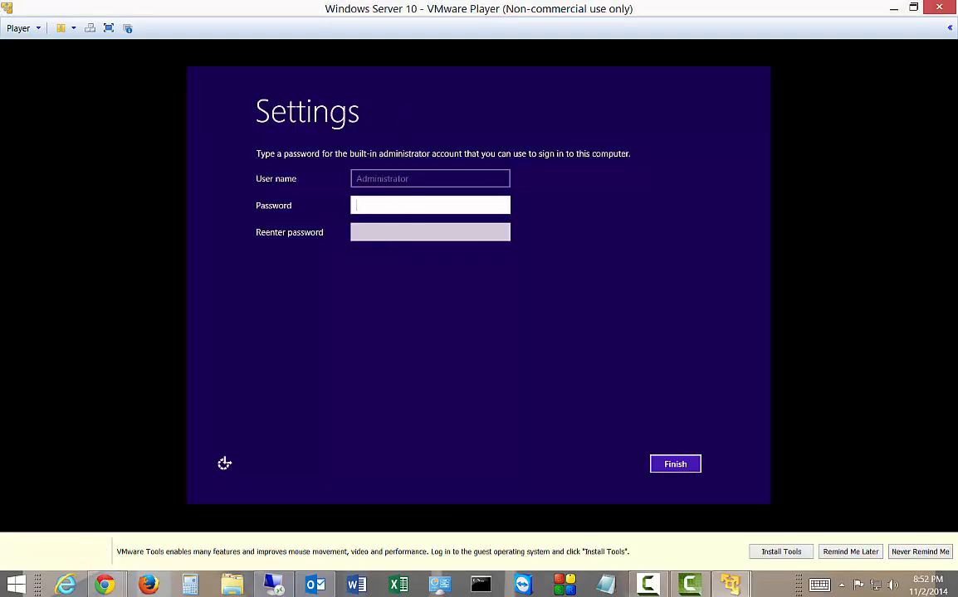
left_click(430, 206)
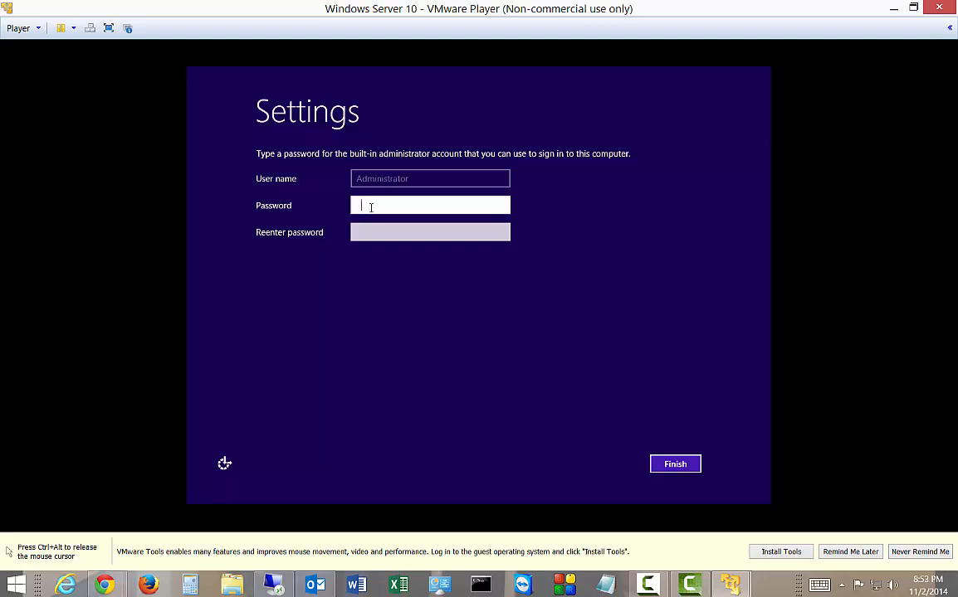
type("password")
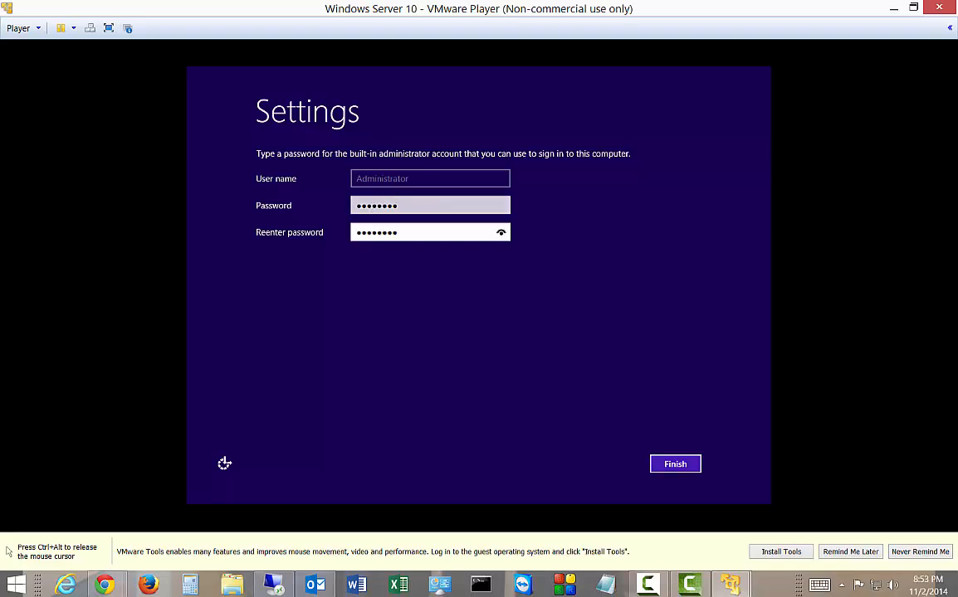
left_click(675, 464)
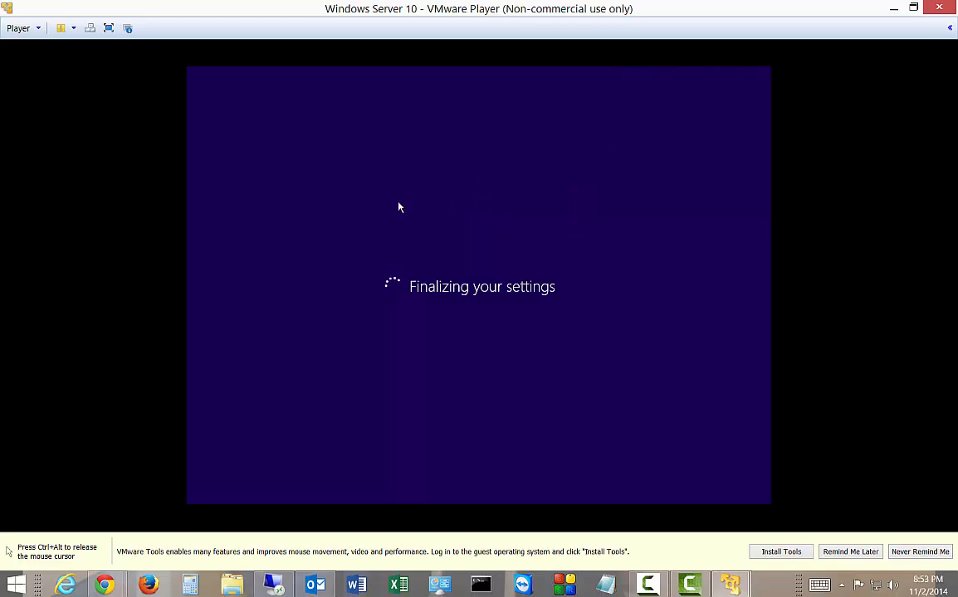
mouse_move(305, 215)
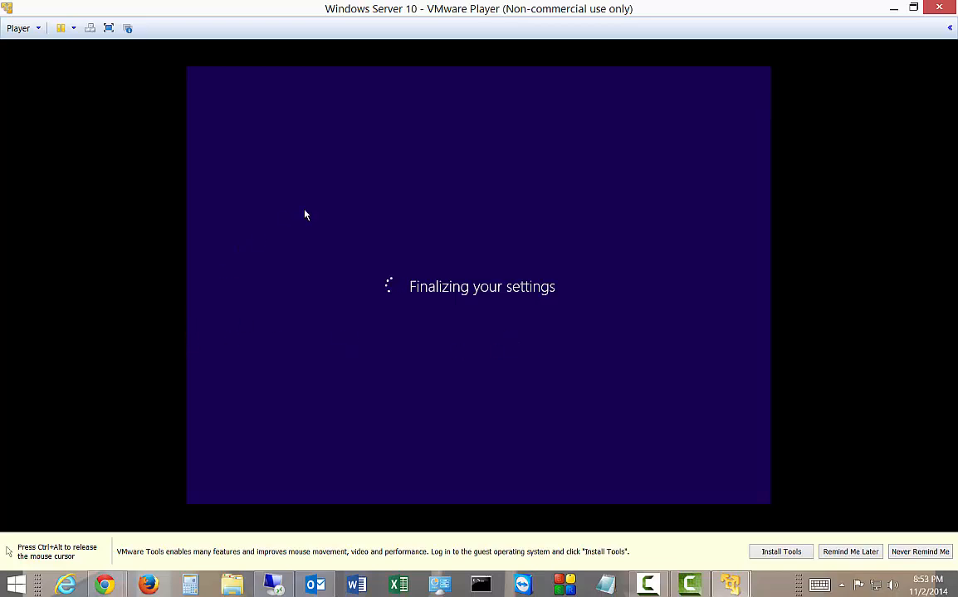
mouse_move(407, 202)
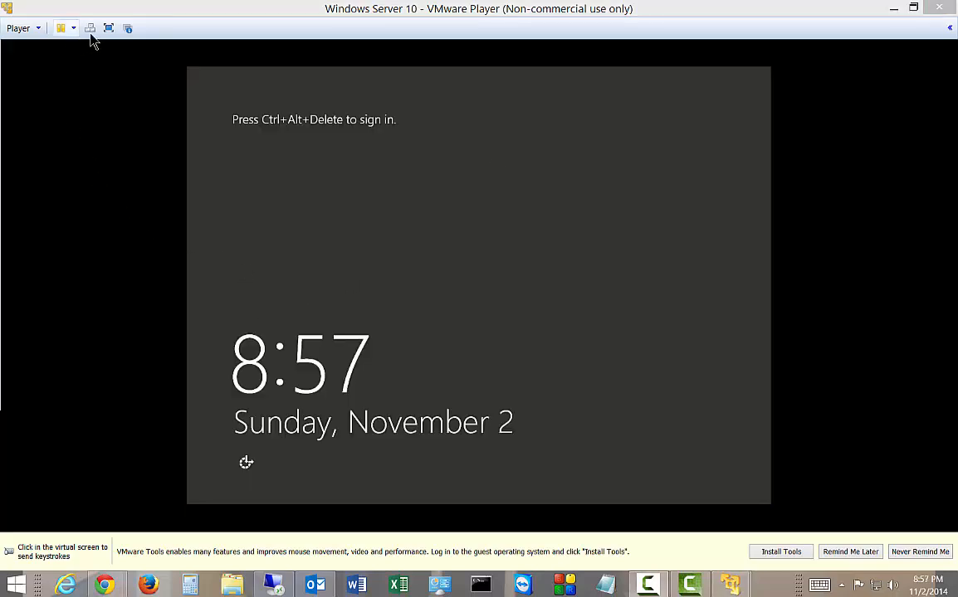
- Sign in as Administrator from the lock screen with the new password
key("ctrl+alt+delete")
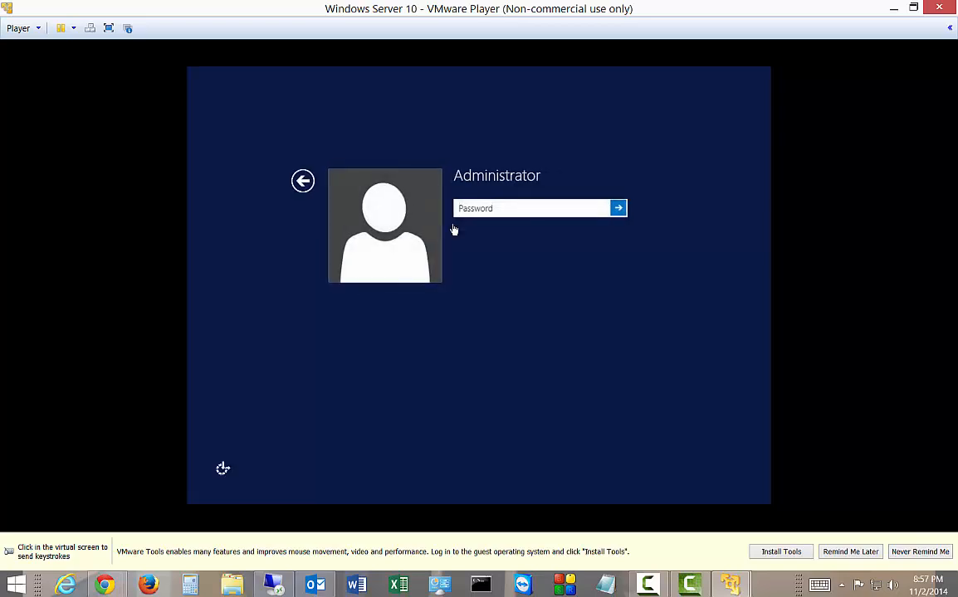
type("••••")
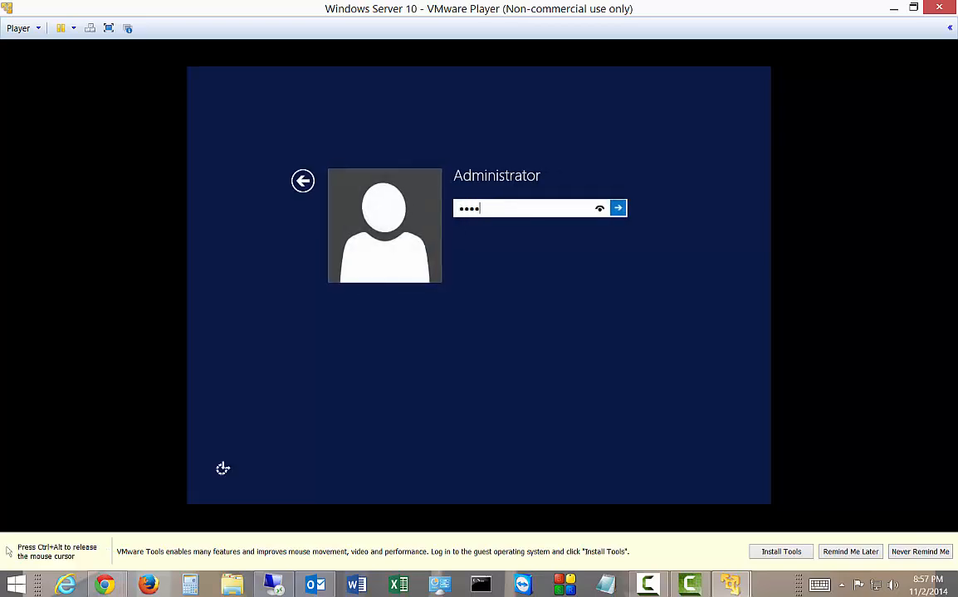
left_click(617, 209)
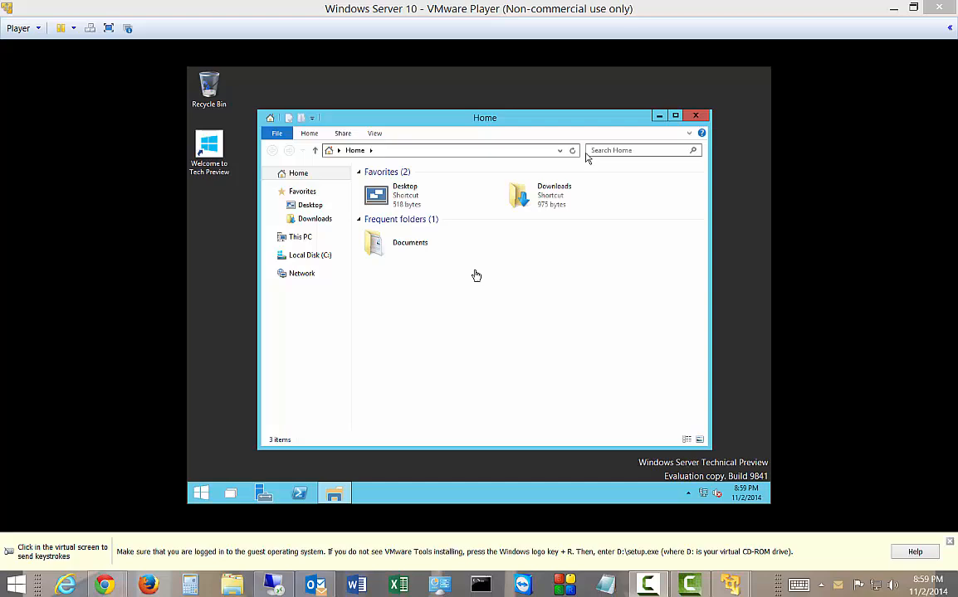
mouse_move(464, 328)
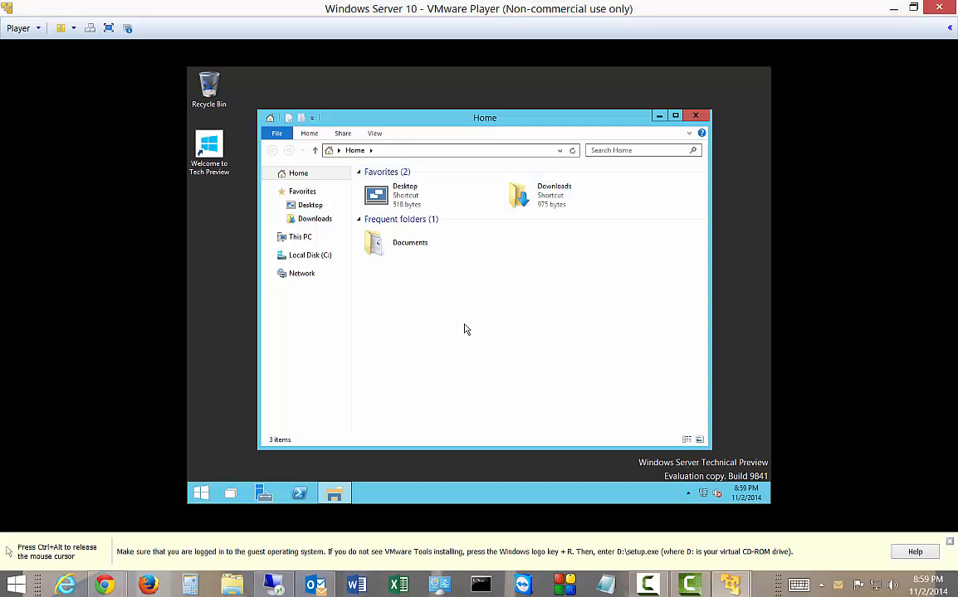
mouse_move(415, 219)
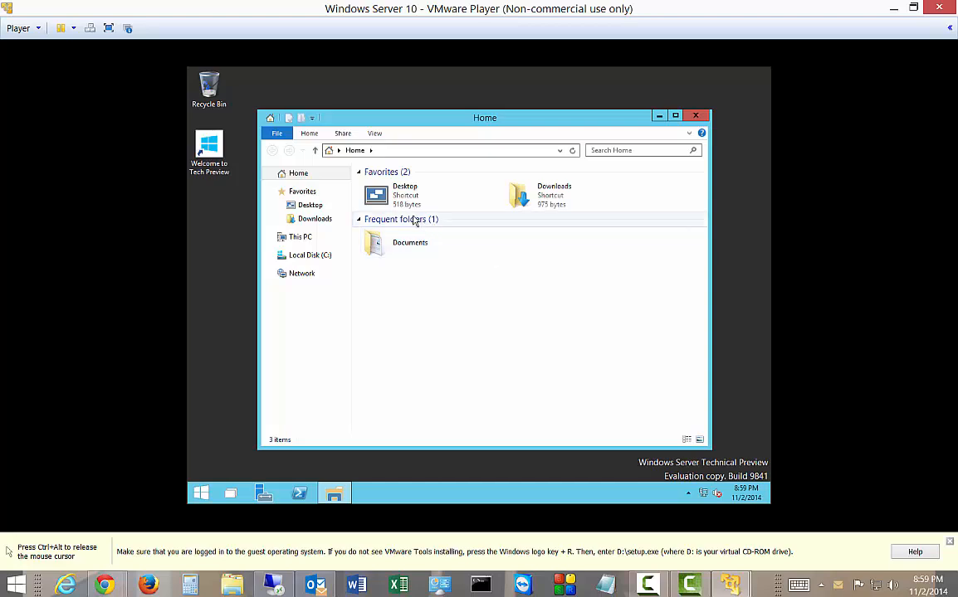
- Open the Desktop folder, then browse the Start menu's All Apps list and go back
left_click(405, 196)
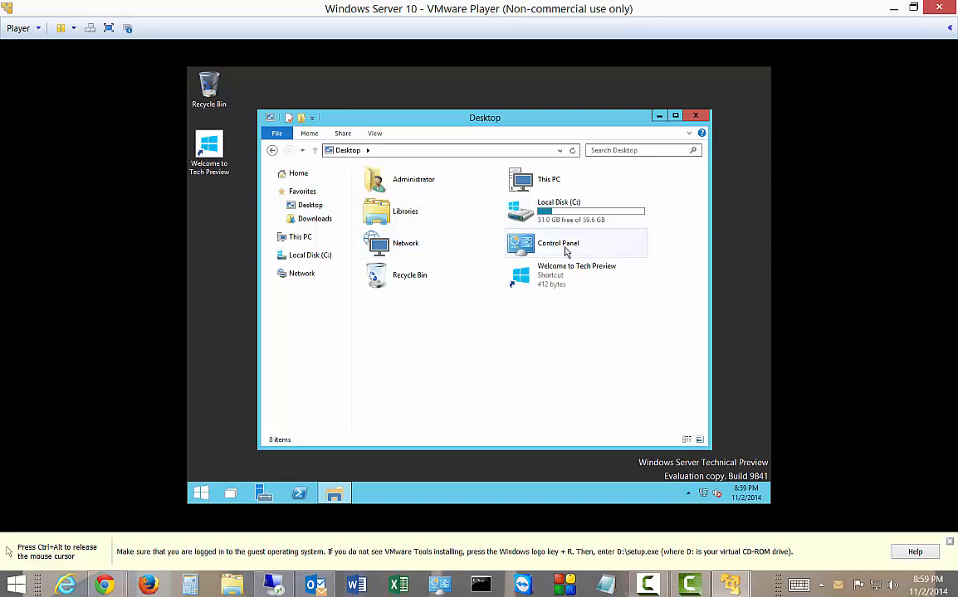
left_click(201, 493)
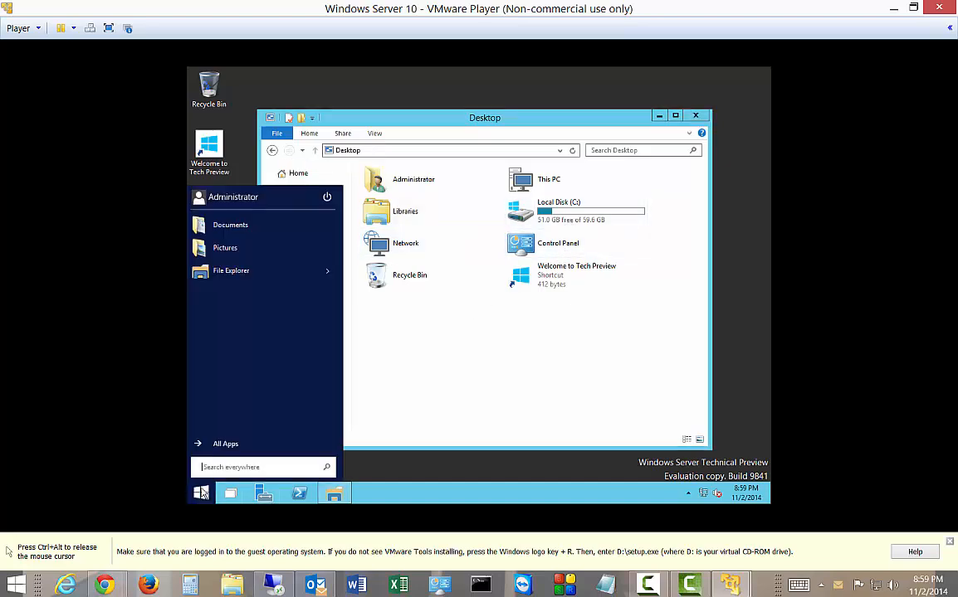
mouse_move(246, 243)
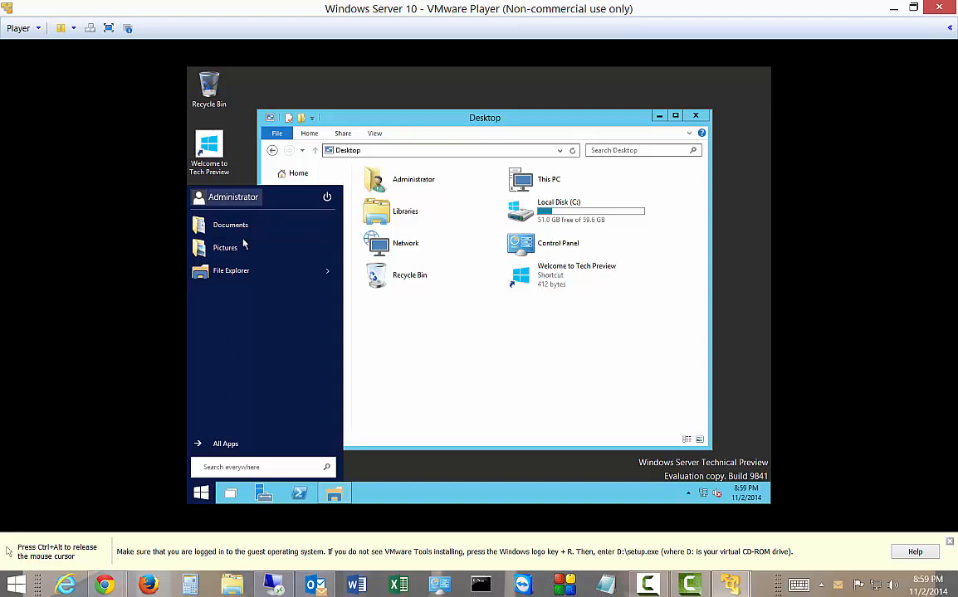
left_click(225, 443)
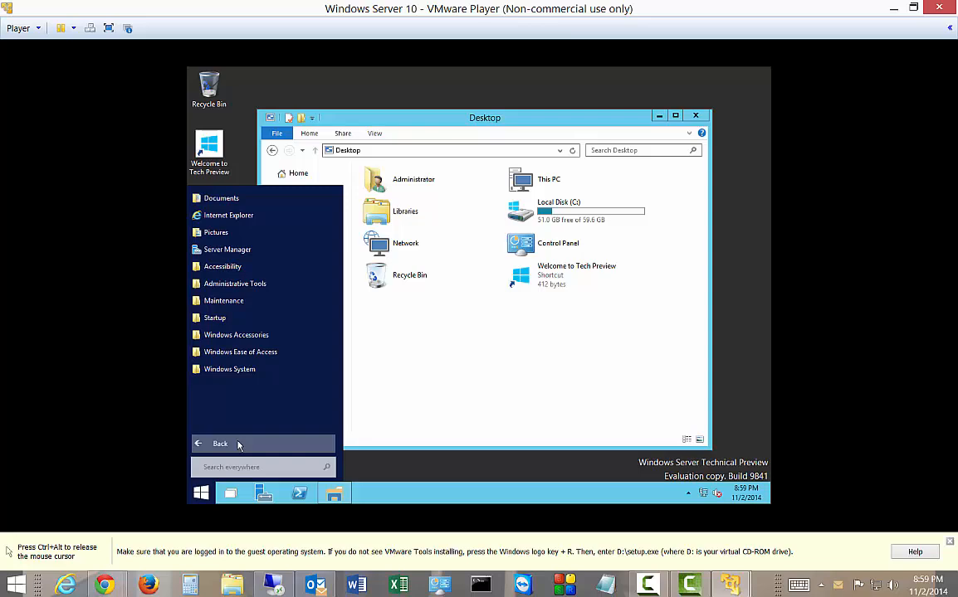
left_click(236, 283)
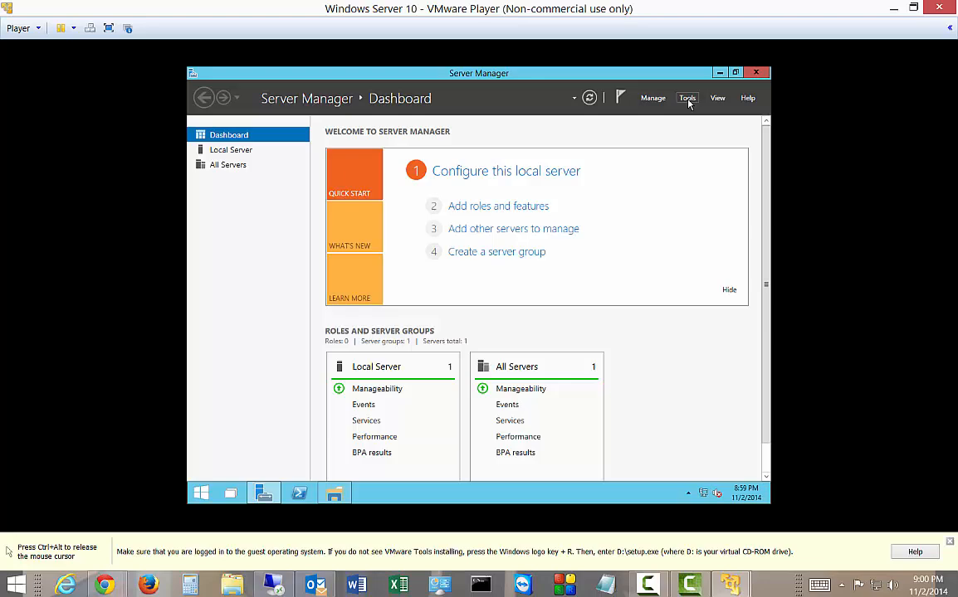
- Review the Server Manager Tools list and launch Windows PowerShell from the taskbar
left_click(687, 97)
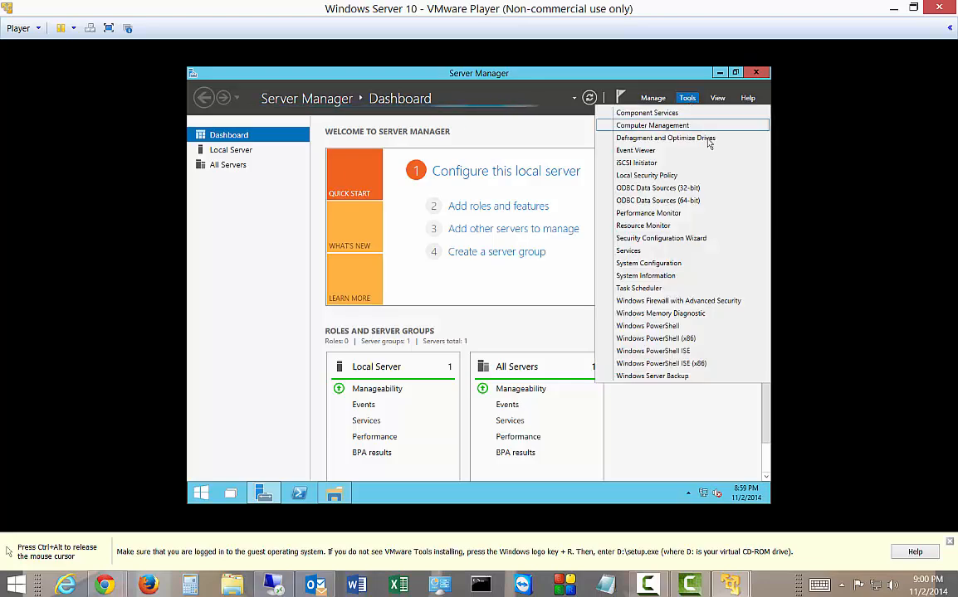
mouse_move(701, 241)
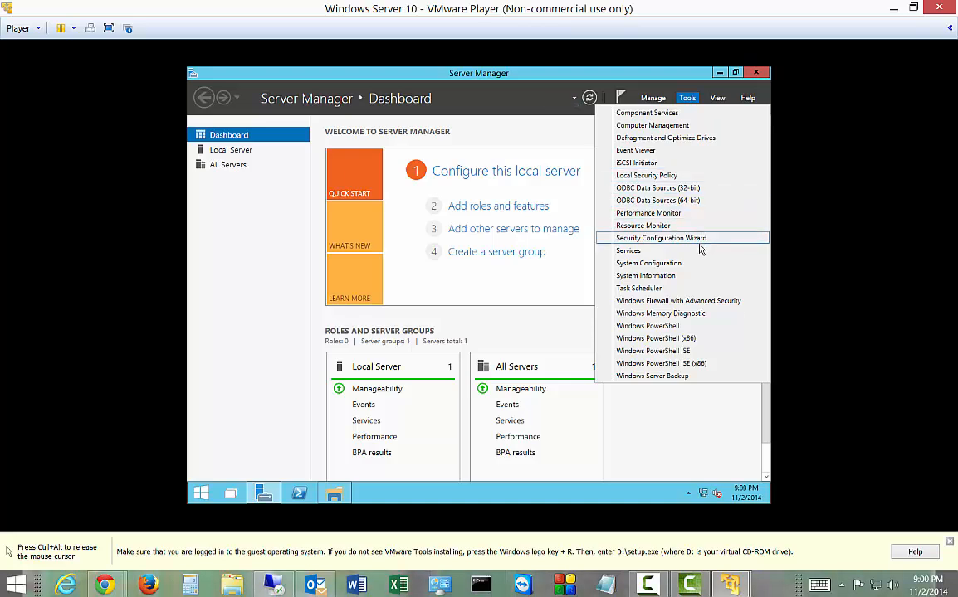
mouse_move(689, 339)
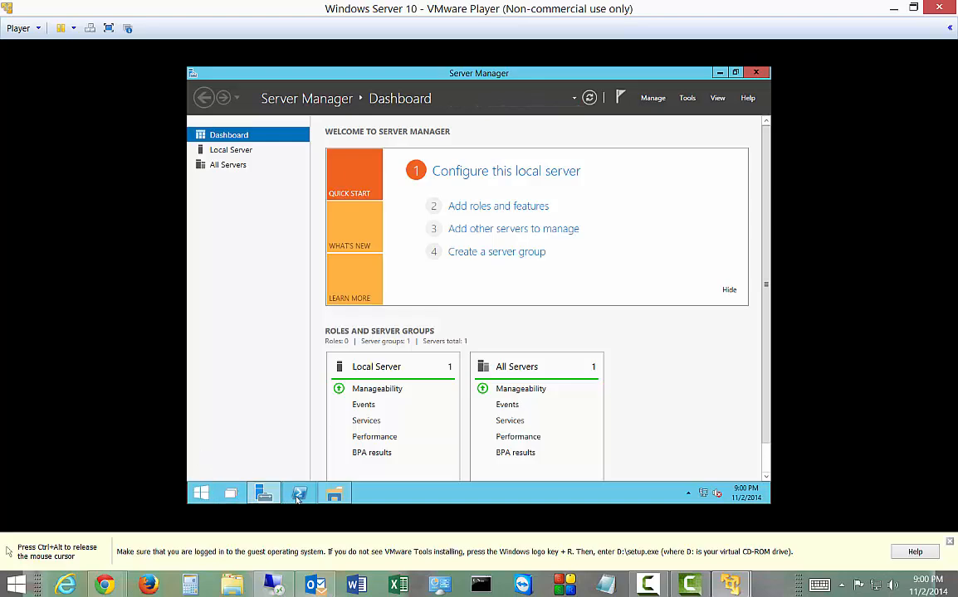
left_click(299, 493)
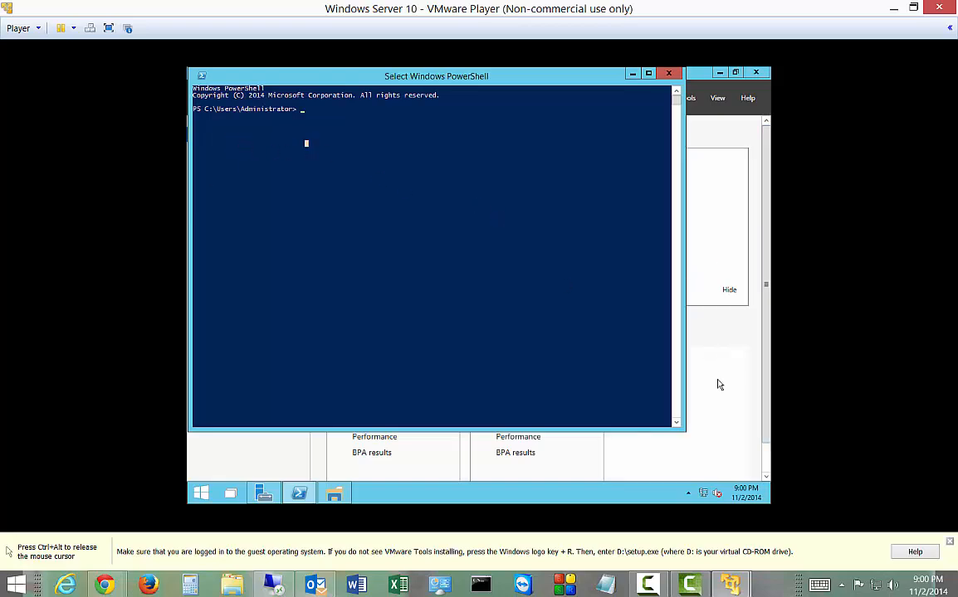
left_click(299, 493)
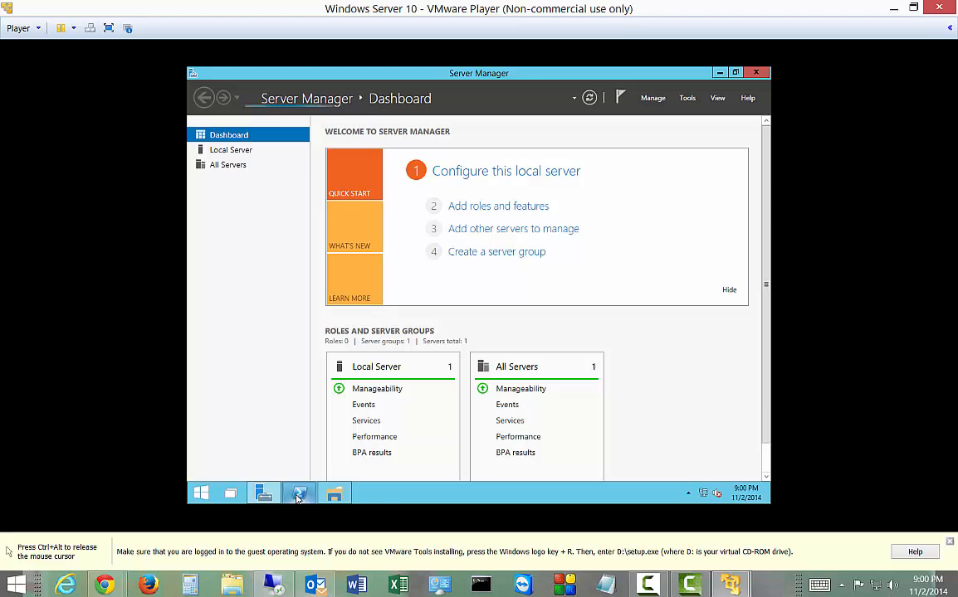
left_click(299, 493)
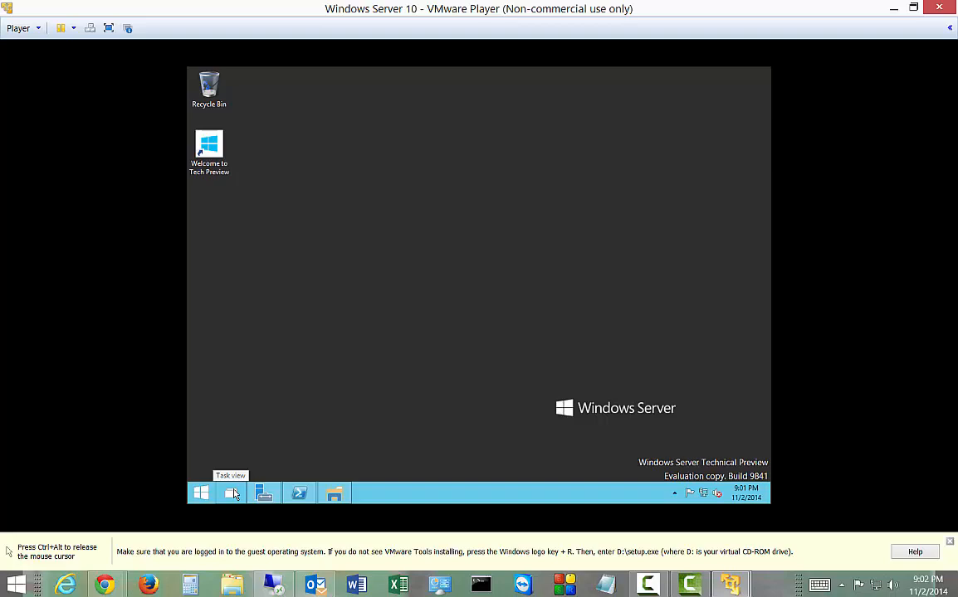
- Show all open windows in Task View and switch back to the file browser
left_click(232, 493)
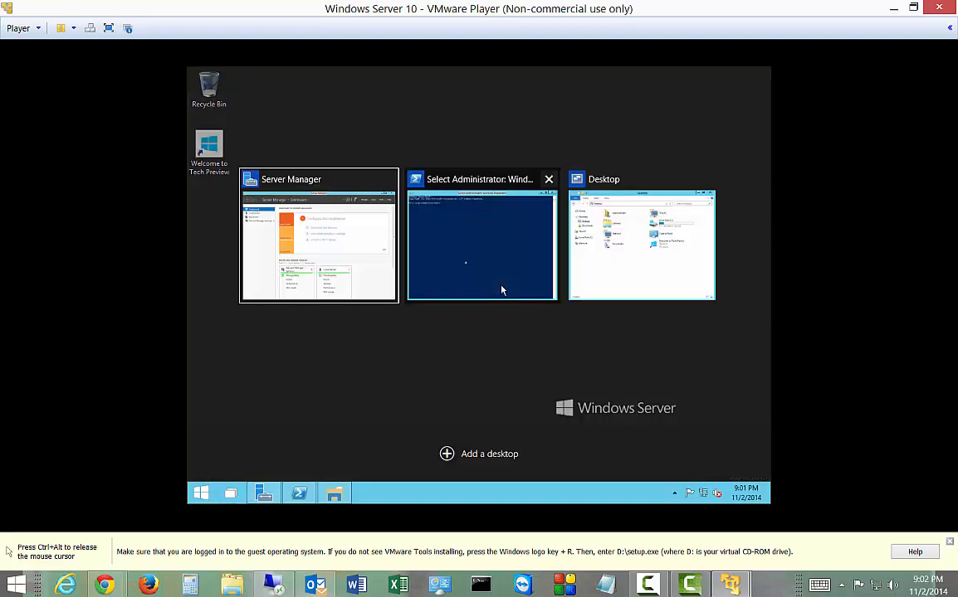
mouse_move(498, 274)
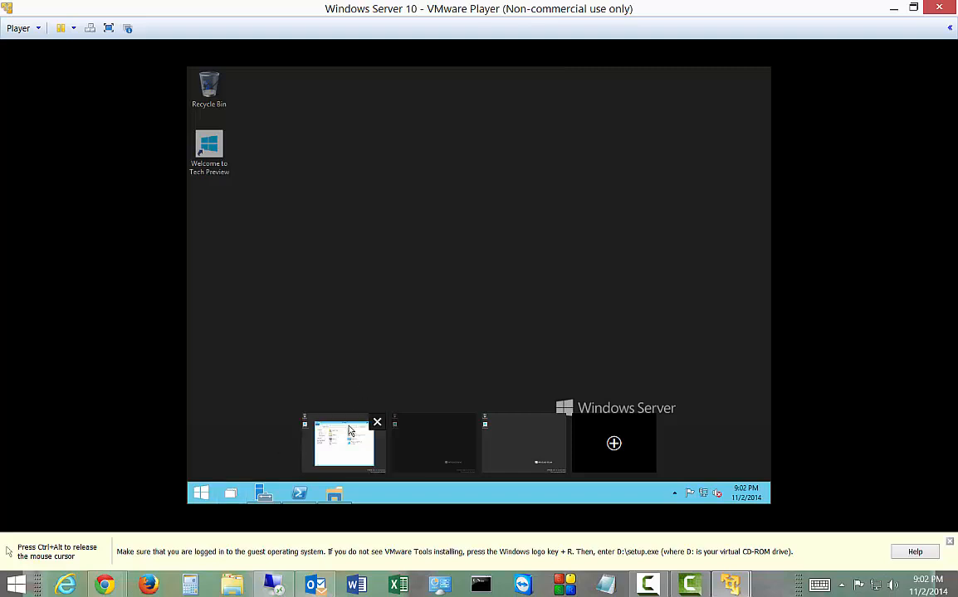
left_click(342, 445)
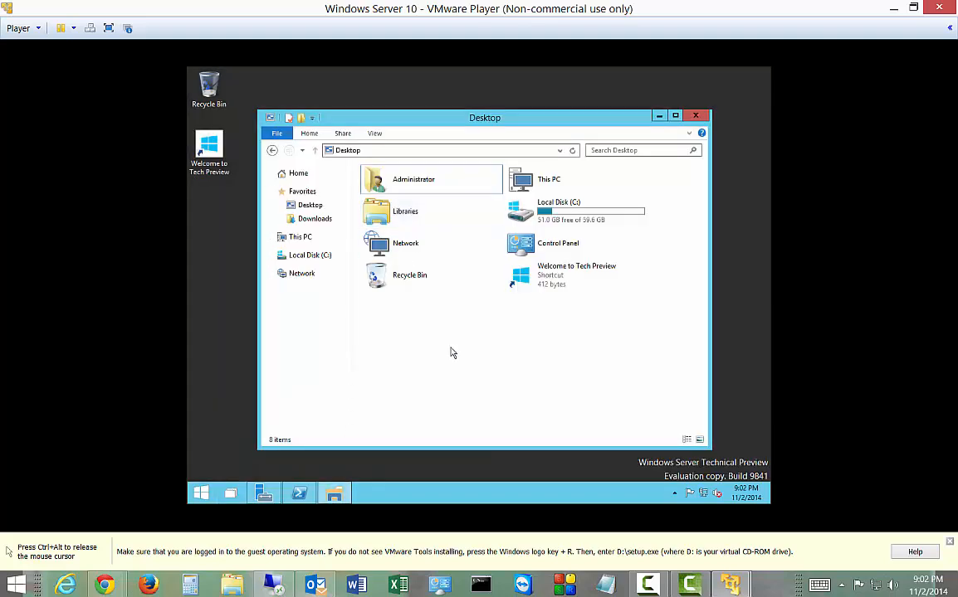